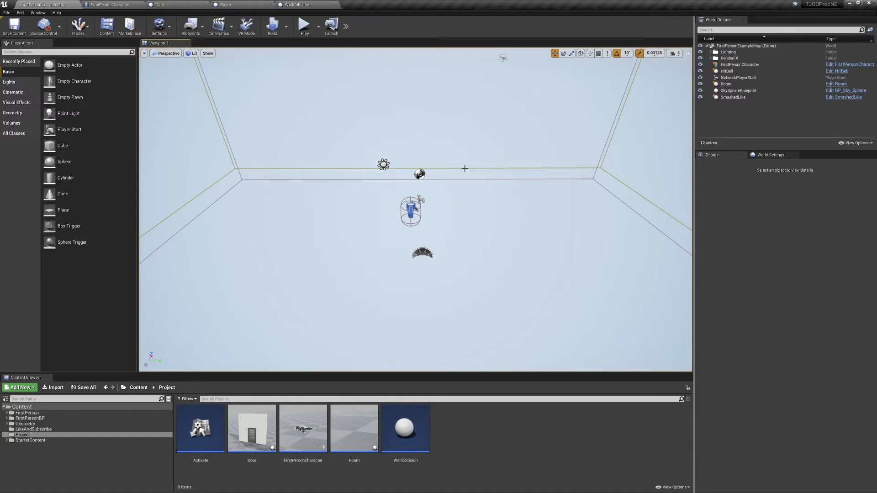
pyautogui.moveTo(441, 129)
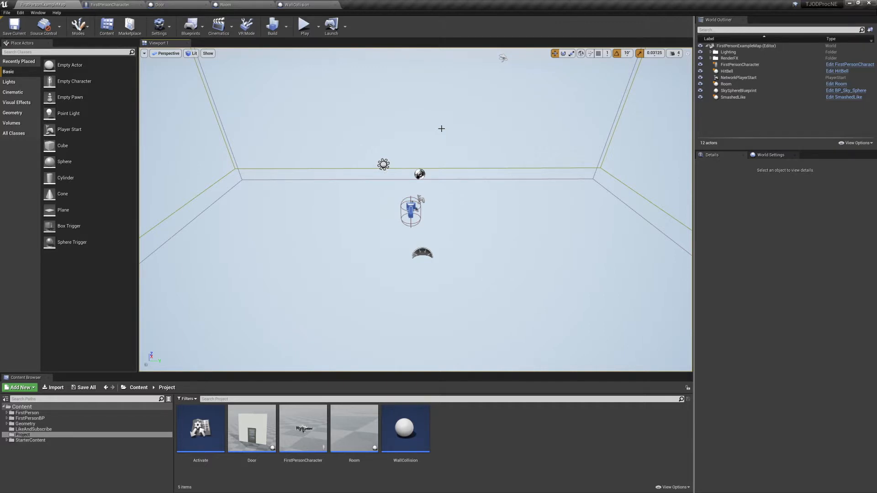
pyautogui.moveTo(465, 130)
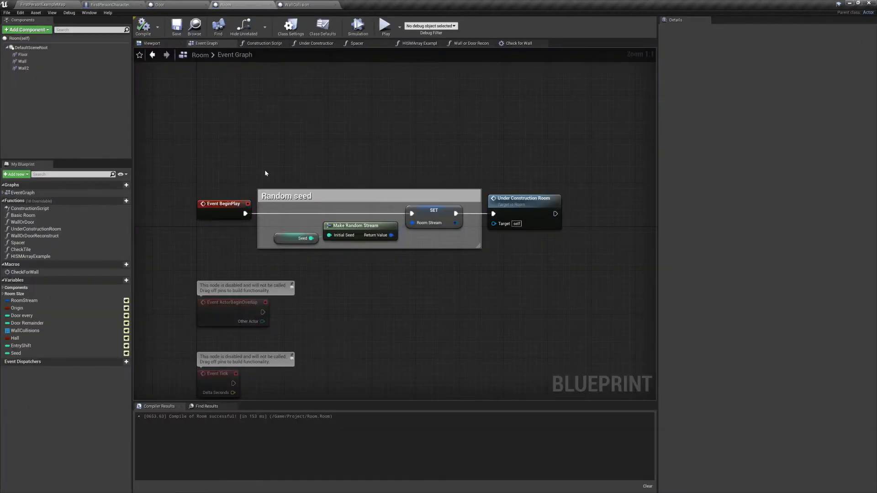
pyautogui.click(286, 195)
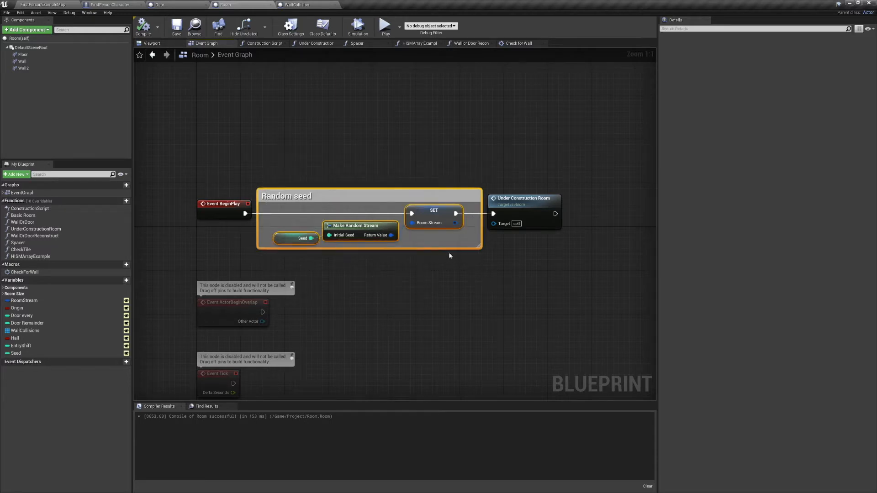
pyautogui.moveTo(305, 208)
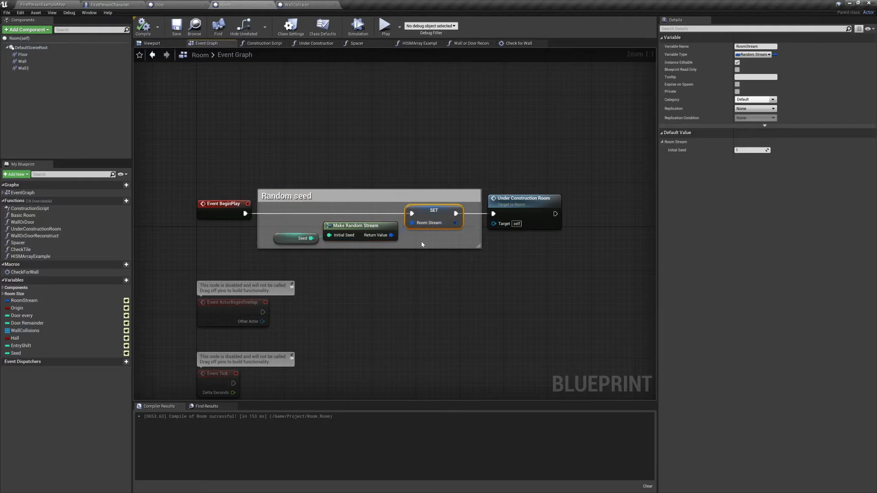
pyautogui.moveTo(275, 257)
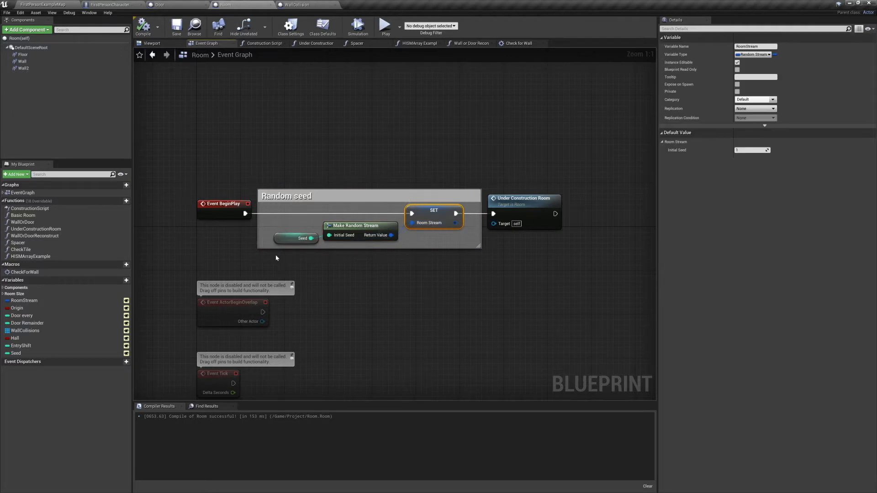
pyautogui.moveTo(281, 254)
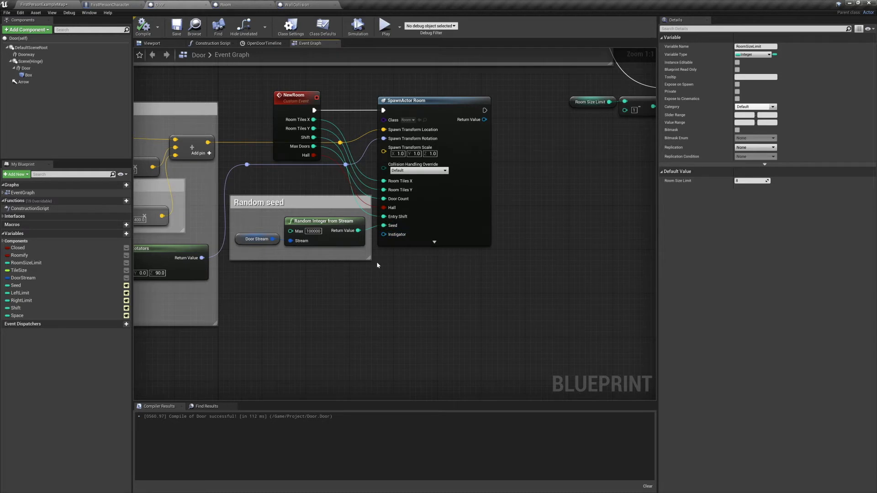
# - Select the Random Integer from Stream node fed by Door Stream in the Random seed comment
pyautogui.click(323, 221)
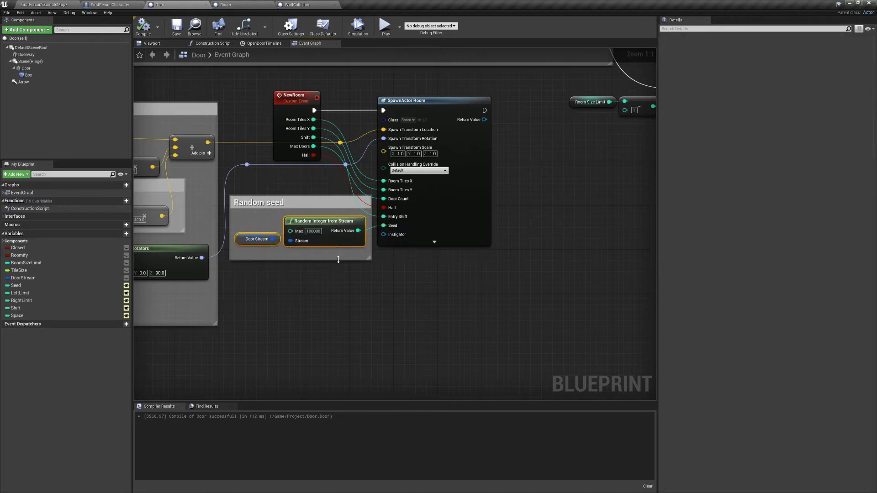
pyautogui.moveTo(315, 250)
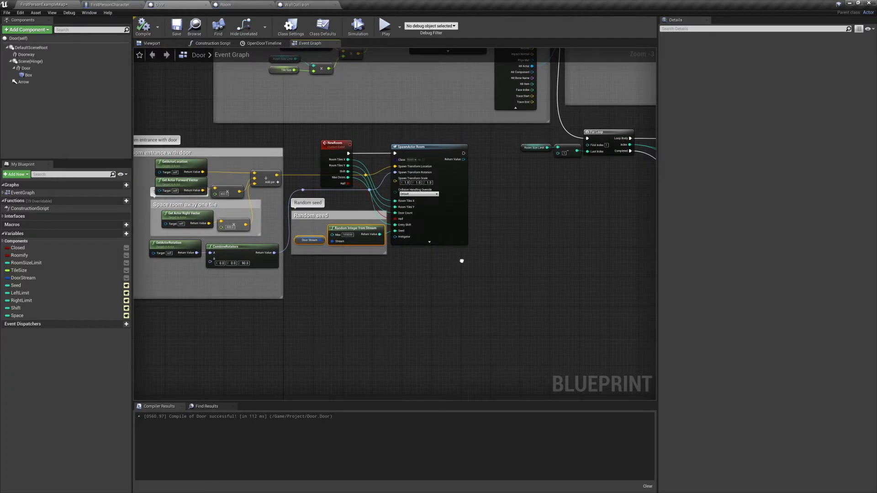
pyautogui.scroll(-3)
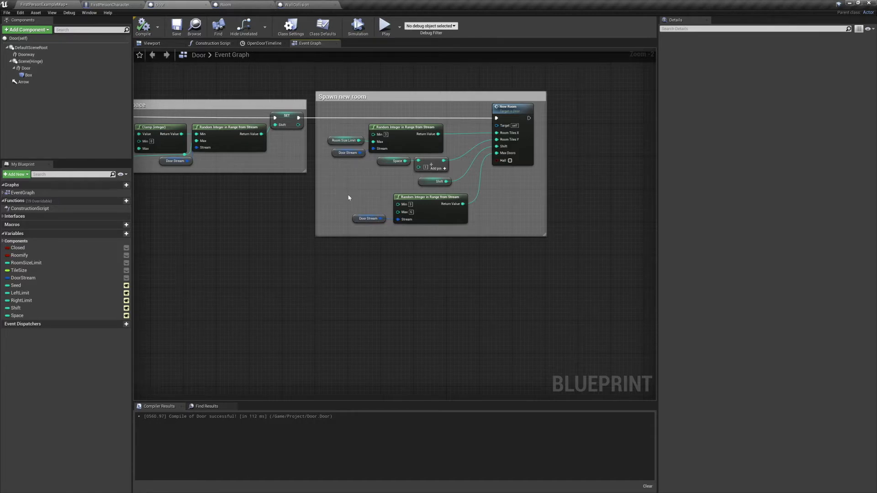
pyautogui.moveTo(392, 161)
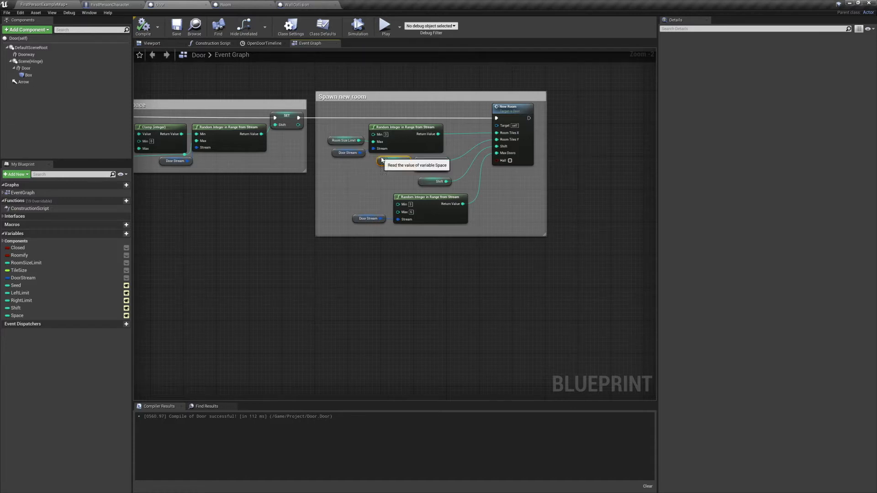
pyautogui.click(393, 160)
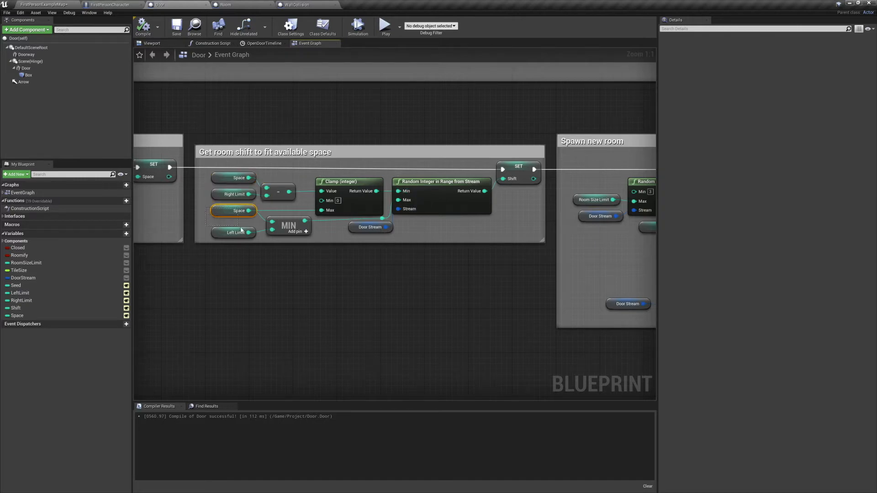
pyautogui.moveTo(288, 225)
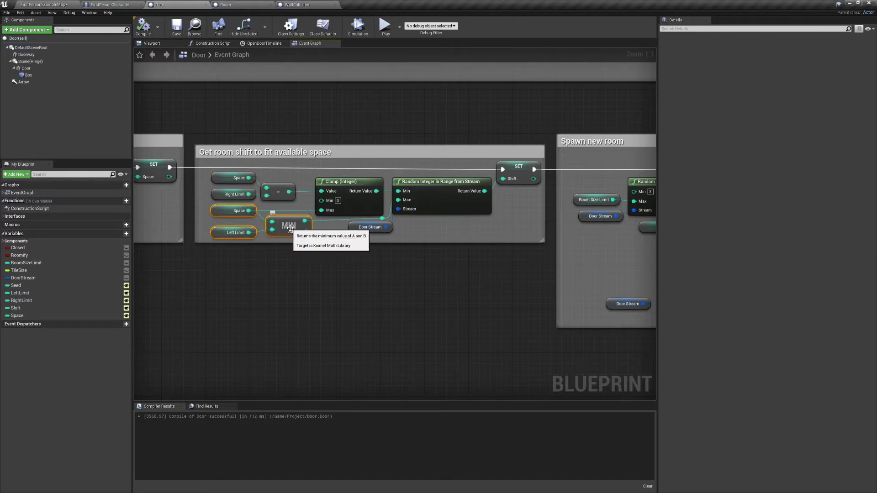
pyautogui.moveTo(420, 219)
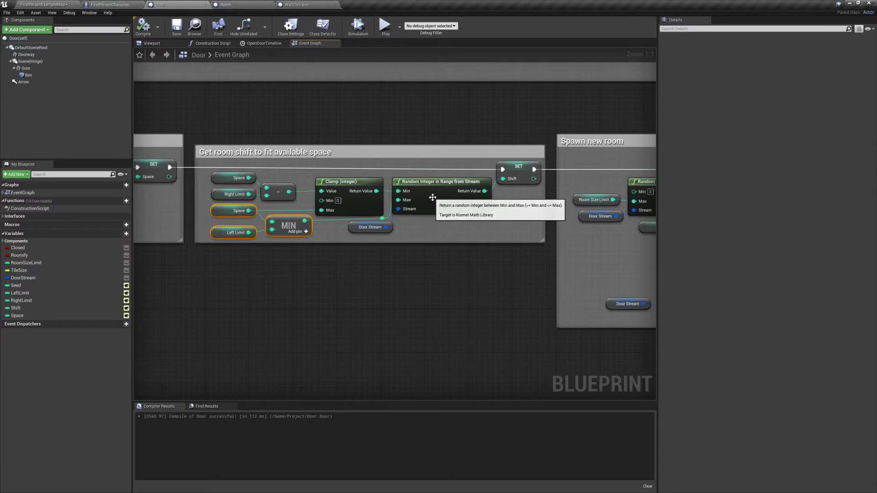
pyautogui.click(517, 170)
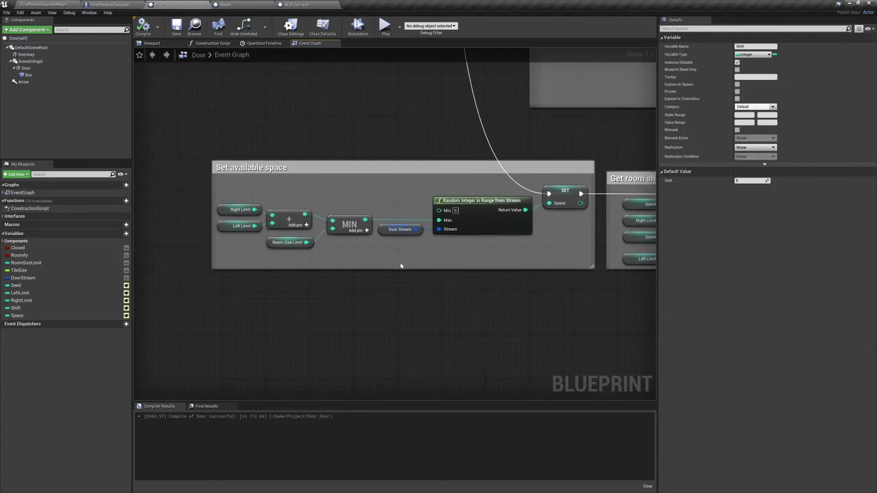
pyautogui.click(240, 209)
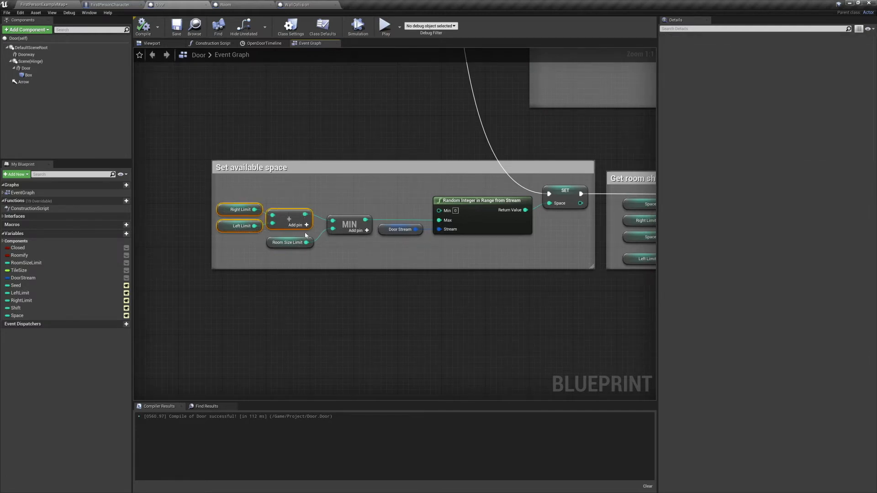
pyautogui.moveTo(345, 224)
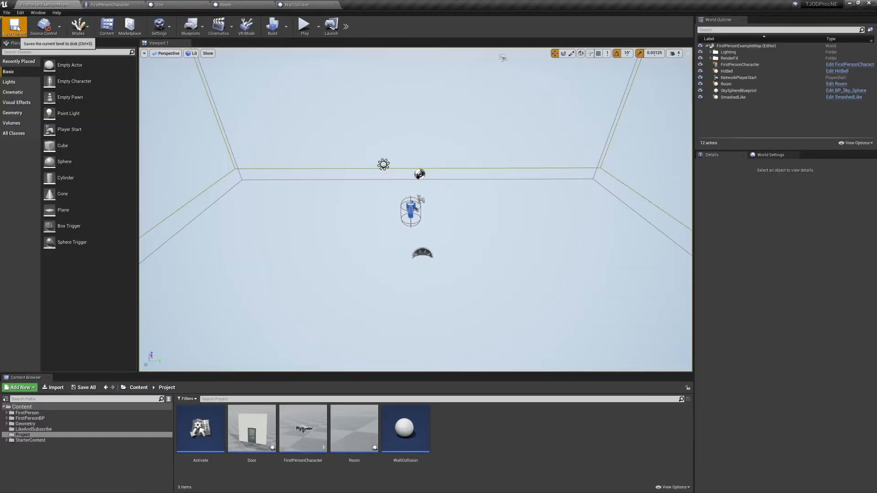
# - Run a play-in-editor session through the generated rooms, then stop it
pyautogui.click(304, 26)
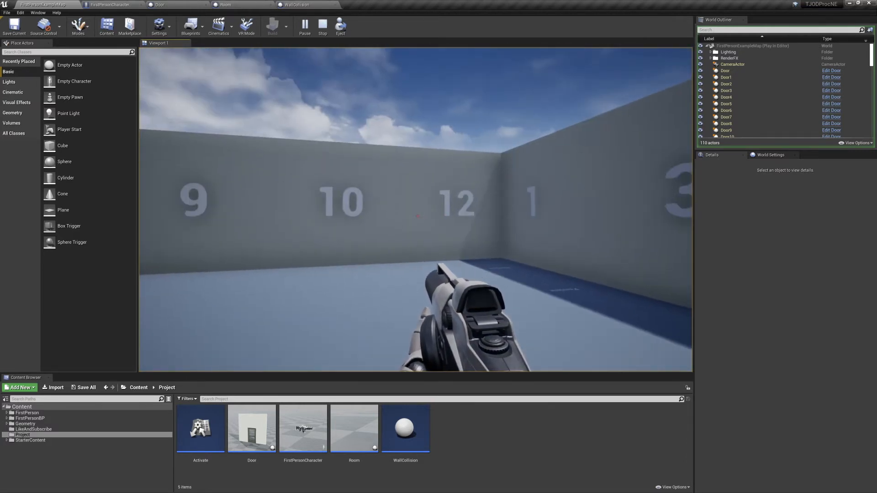
pyautogui.click(323, 26)
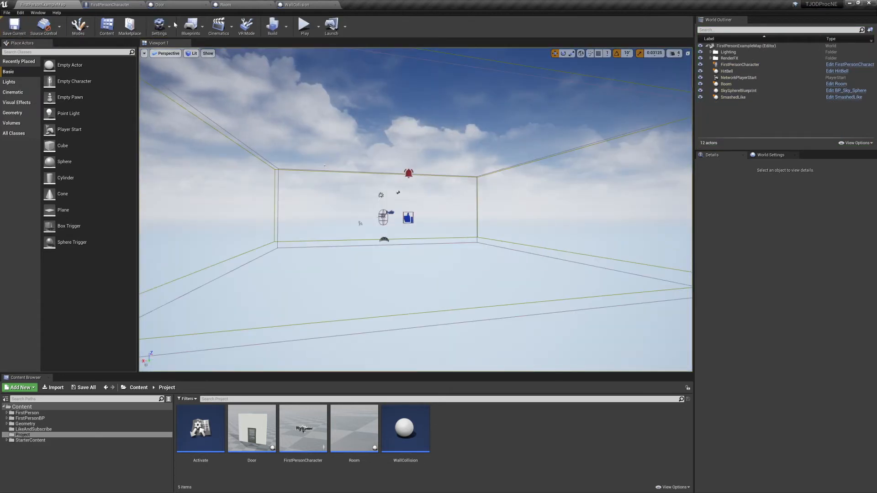
pyautogui.moveTo(225, 4)
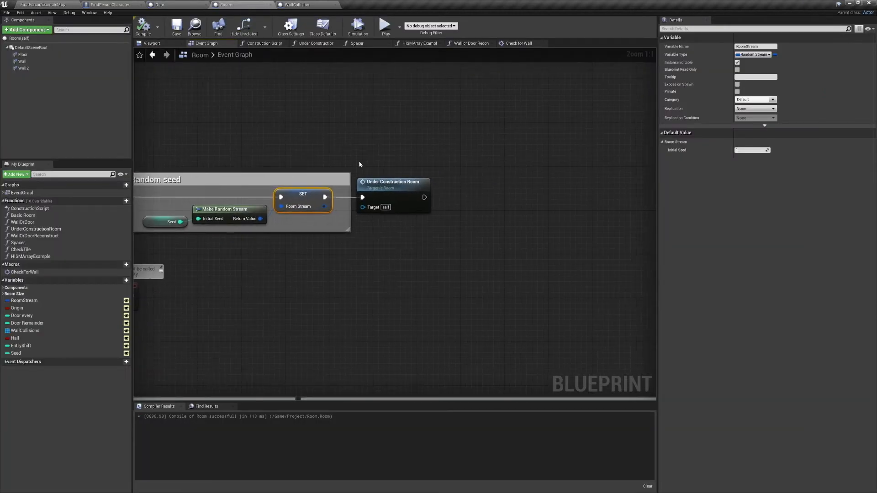
# - Reach the Check for Wall function graph via the Wall or Door Reconstruct function
pyautogui.click(315, 43)
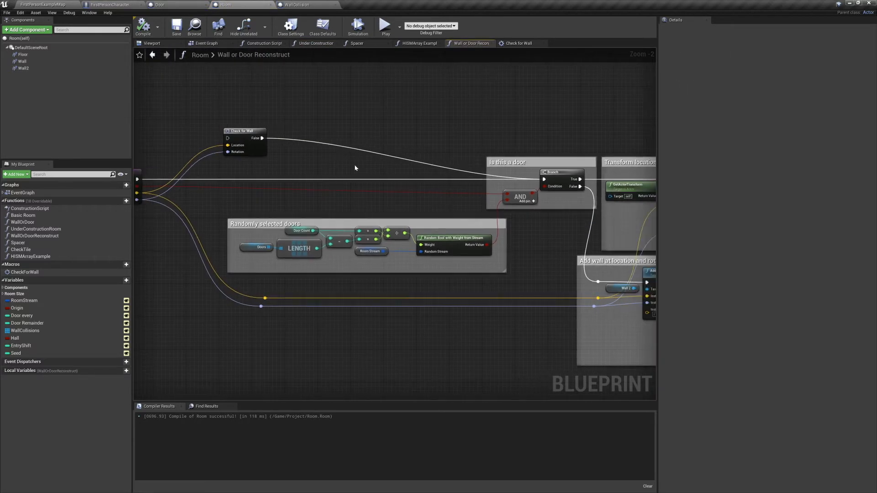
pyautogui.scroll(-3)
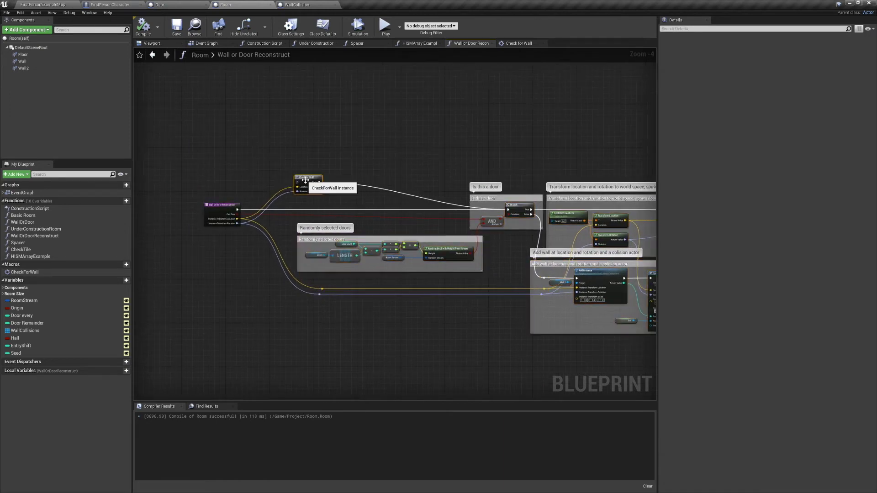
pyautogui.click(519, 43)
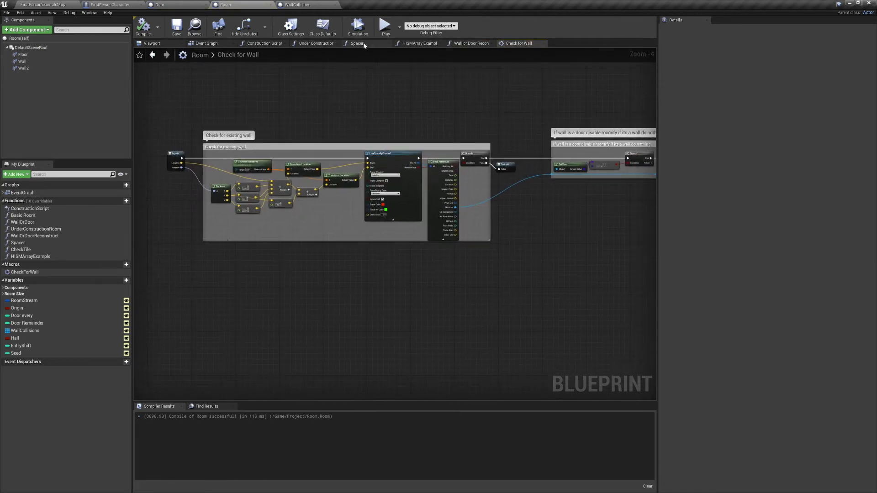
pyautogui.click(469, 43)
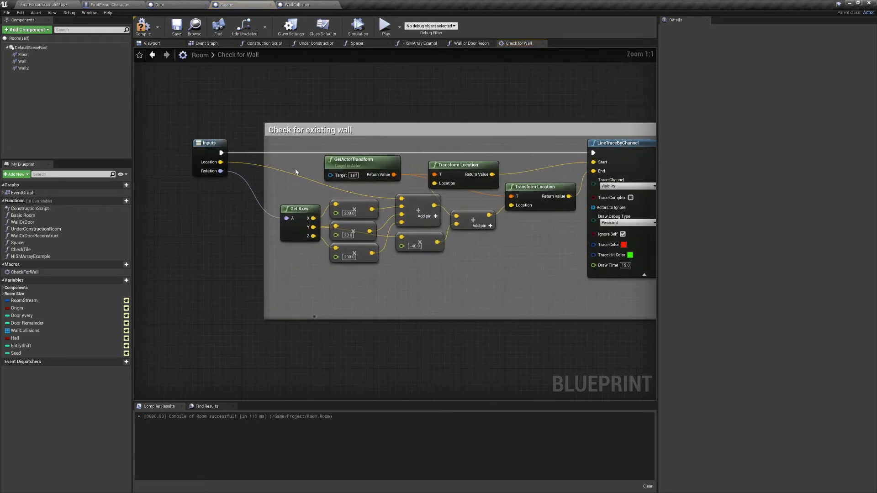
pyautogui.moveTo(218, 181)
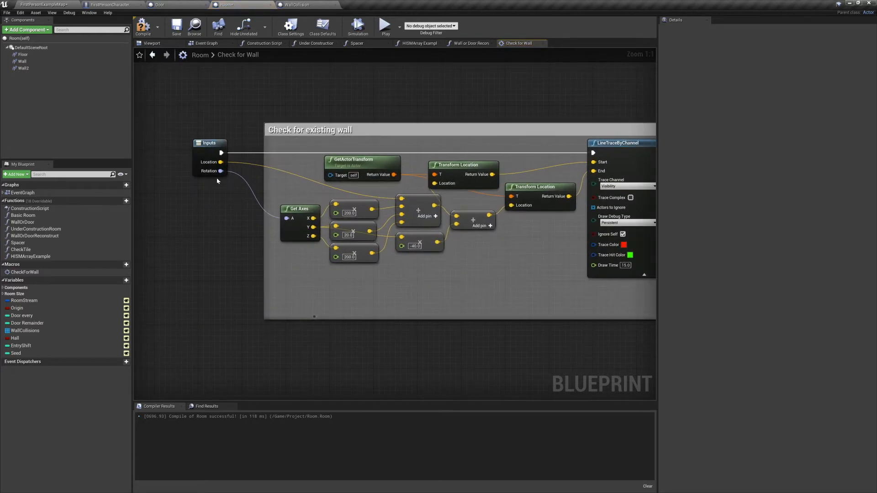
pyautogui.moveTo(313, 227)
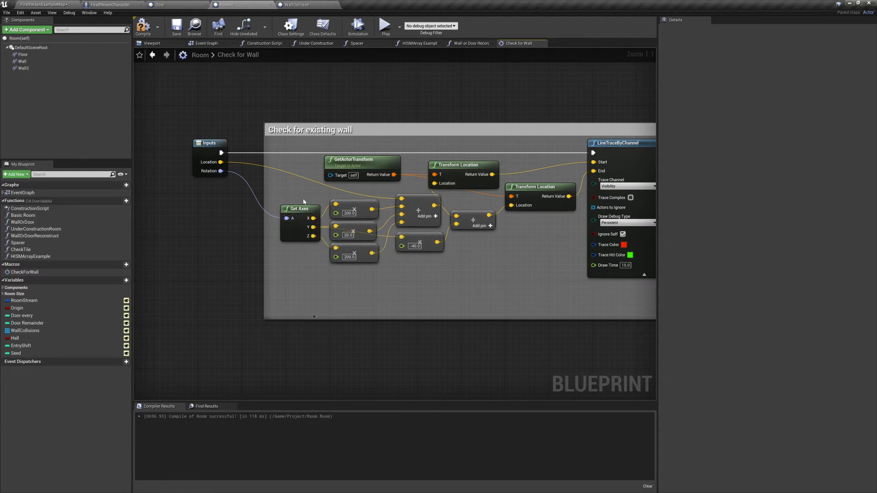
pyautogui.click(348, 213)
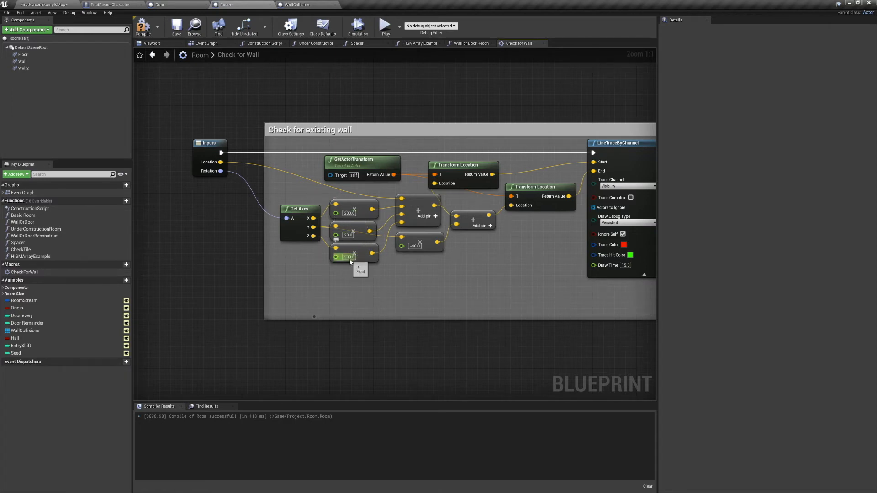
pyautogui.moveTo(389, 222)
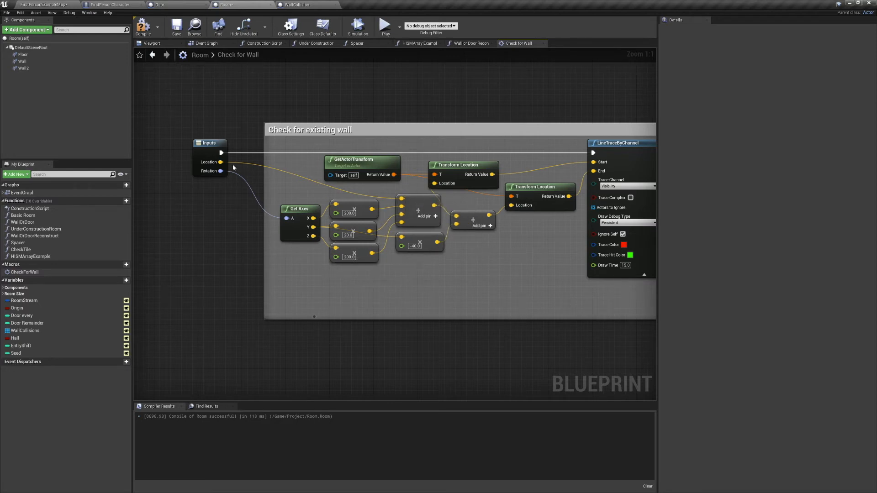
pyautogui.moveTo(456, 168)
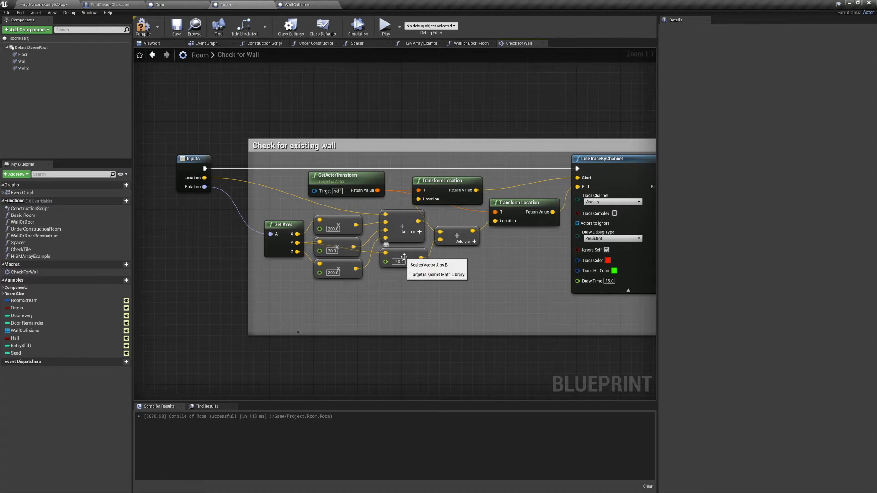
pyautogui.moveTo(405, 263)
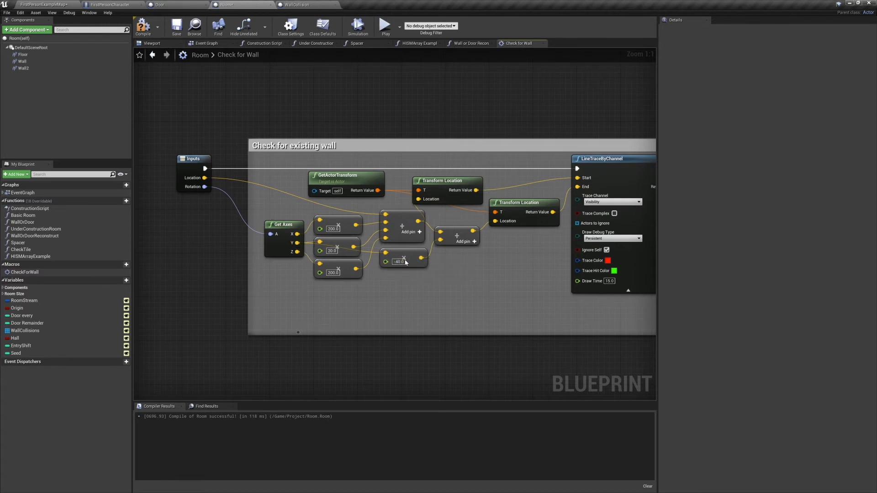
pyautogui.moveTo(460, 264)
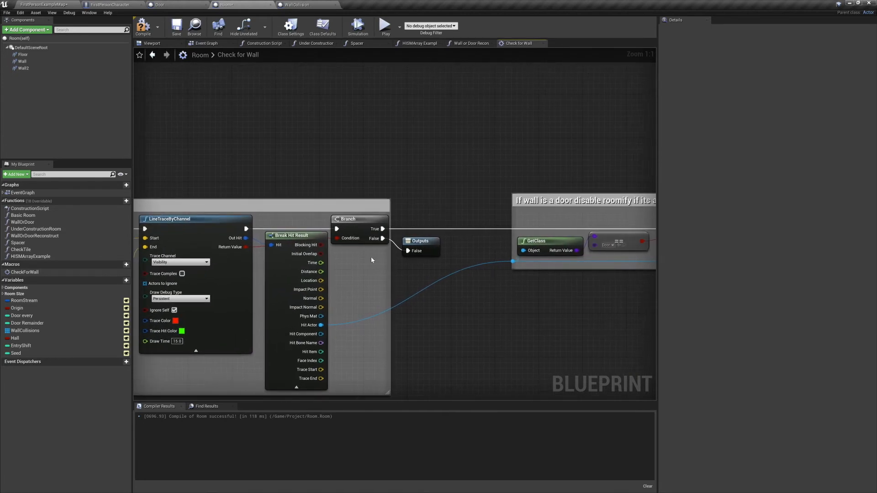
# - Review the Branch, Break Hit Result and Cast To Door nodes and return to Wall or Door Reconstruct
pyautogui.click(348, 219)
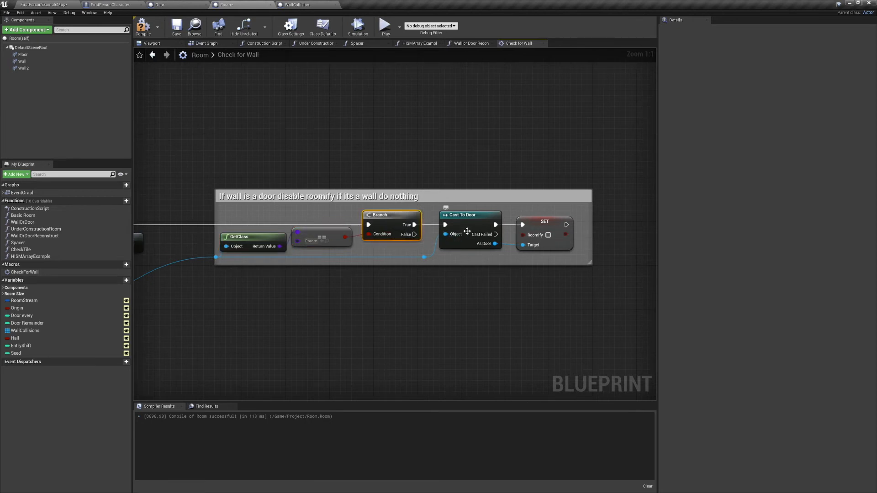
pyautogui.click(469, 215)
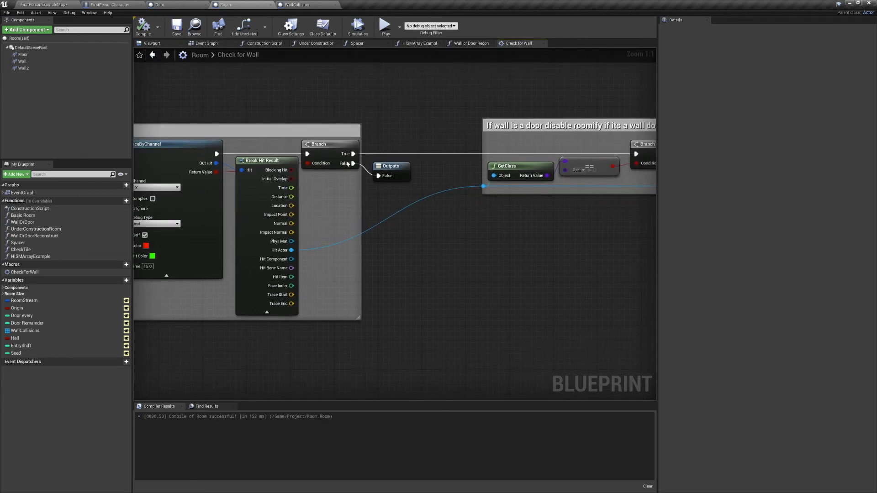
pyautogui.moveTo(428, 46)
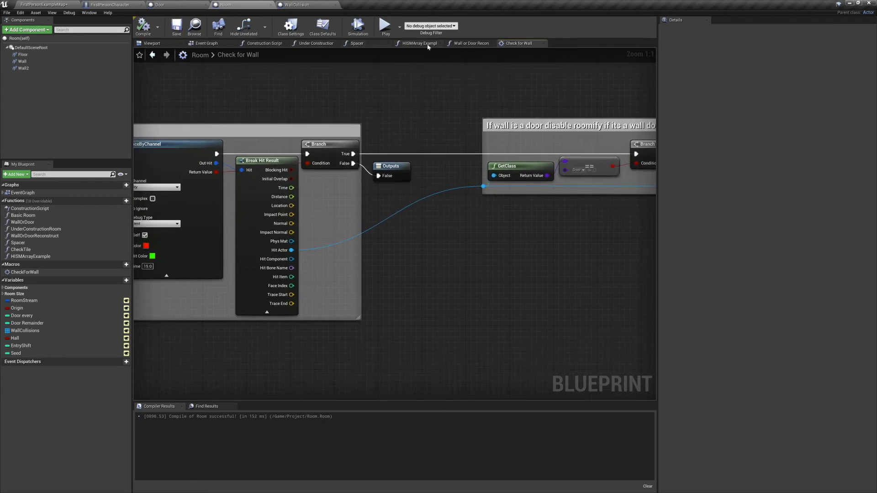
pyautogui.click(470, 43)
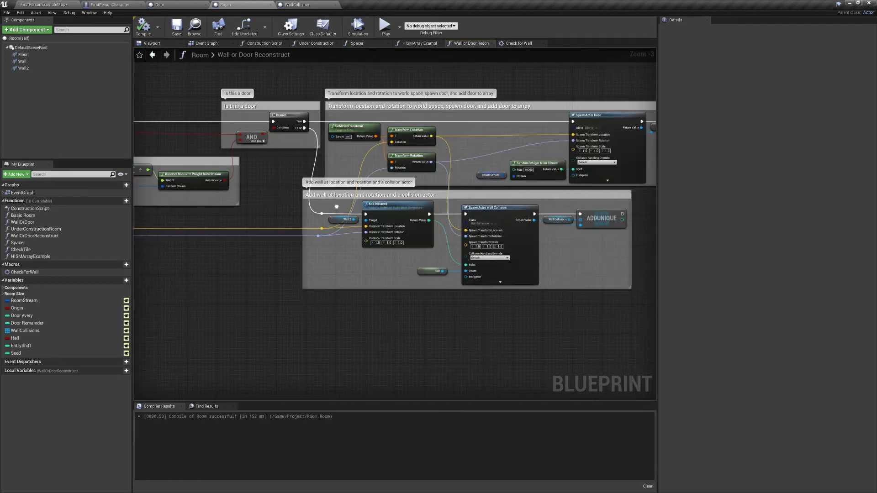
# - Show the Spacer function graph with its right and left entry wall groups
pyautogui.click(356, 43)
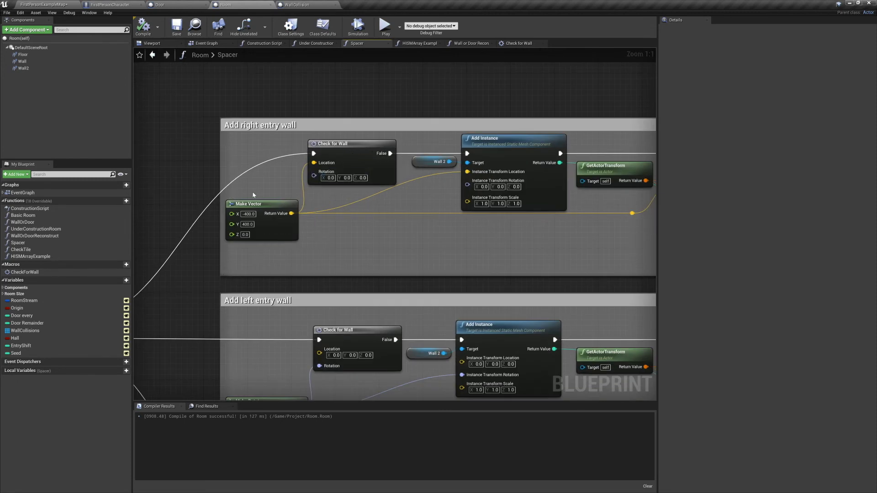
# - Pan through the Spacer graph's entry wall and floor sections before returning to FirstPersonExampleMap
pyautogui.click(247, 224)
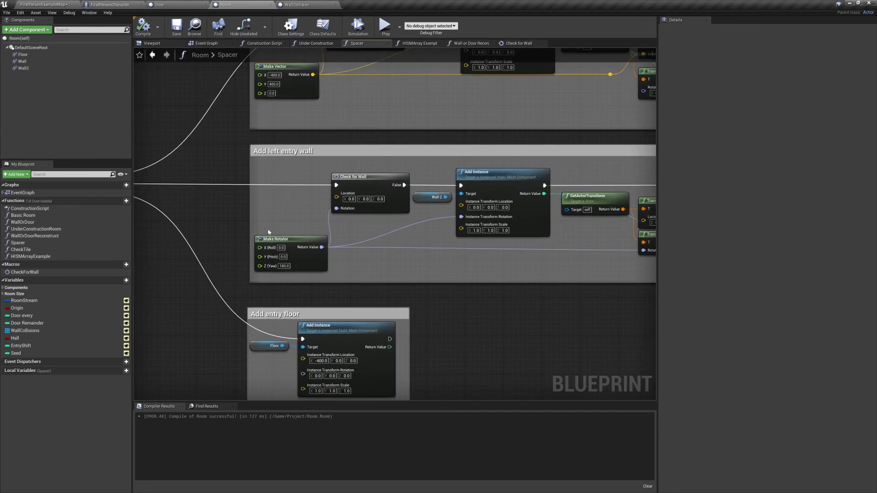
pyautogui.click(288, 252)
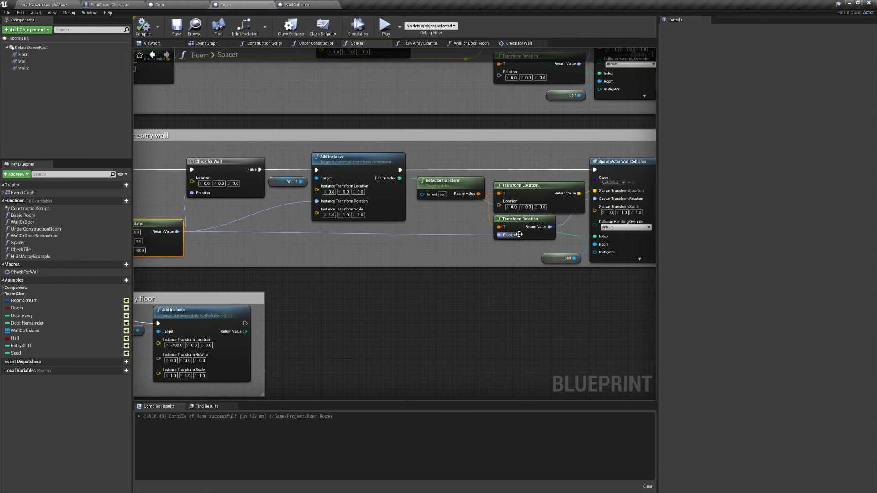
pyautogui.scroll(-3)
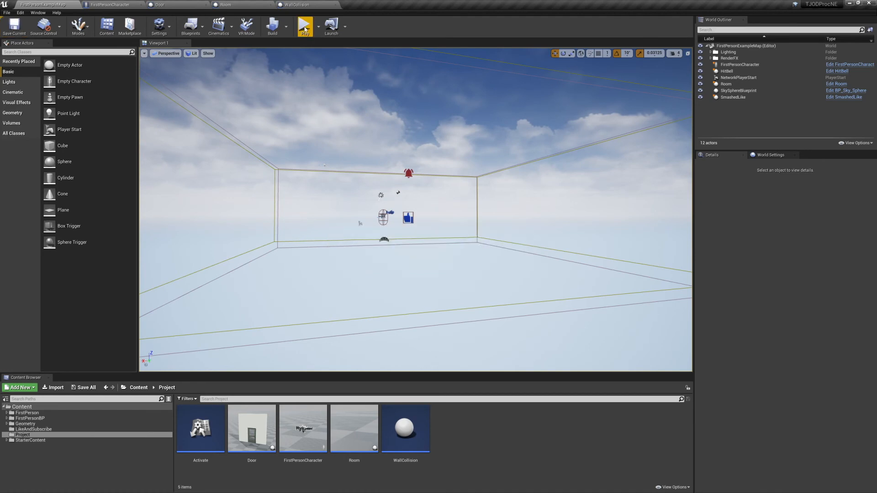
# - Play the level through the numbered walls and doorways, then eject to inspect them
pyautogui.click(304, 26)
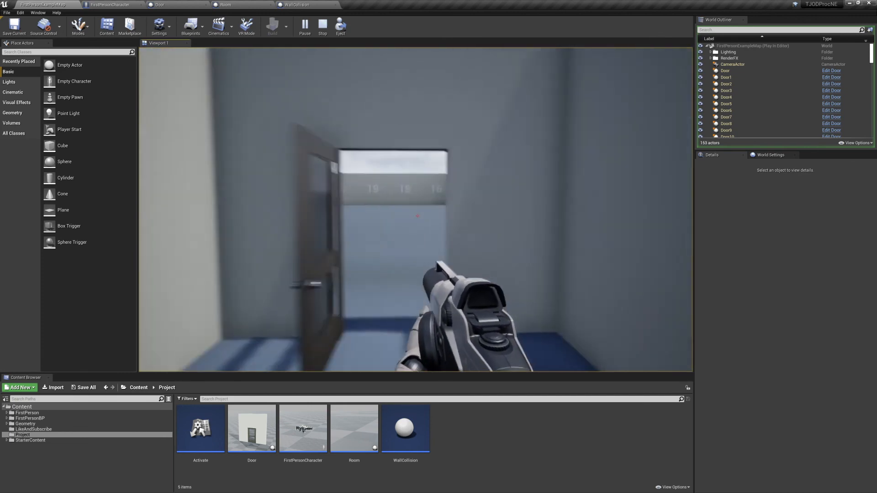
pyautogui.click(340, 26)
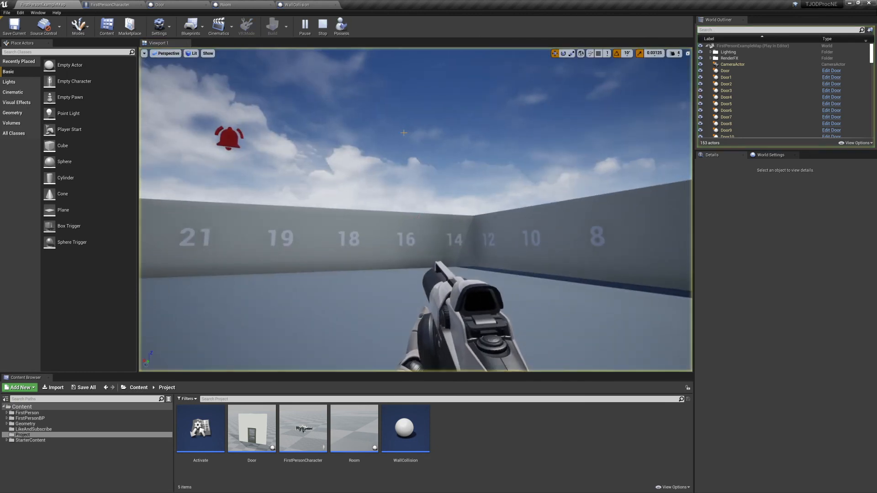